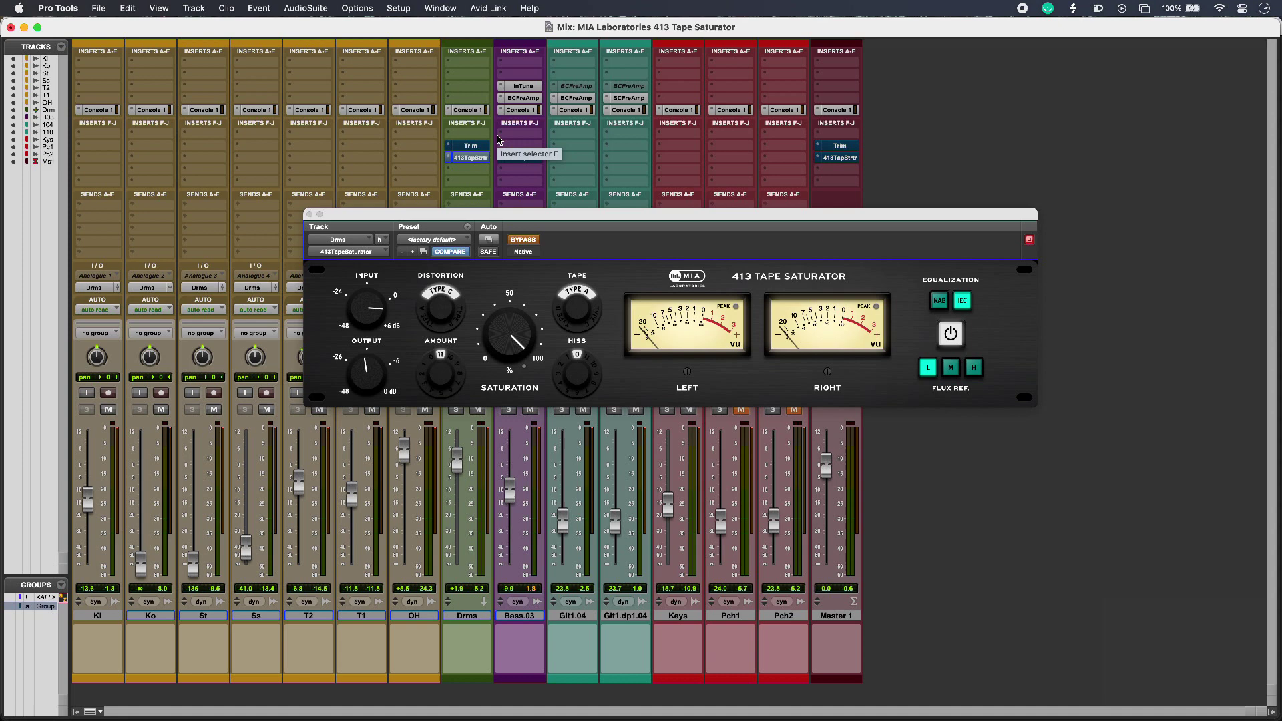
# - Show the 413 Tape Saturator settings on the Bass.03 track
pyautogui.click(522, 239)
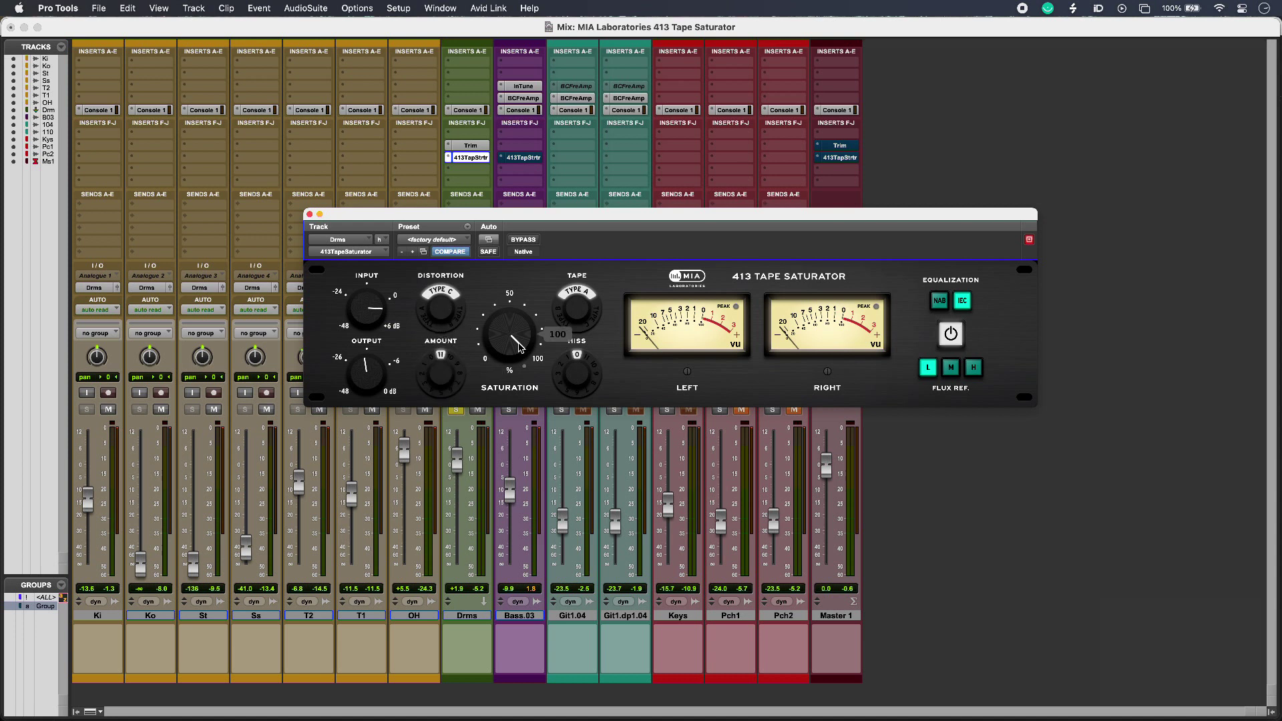
pyautogui.moveTo(517, 336)
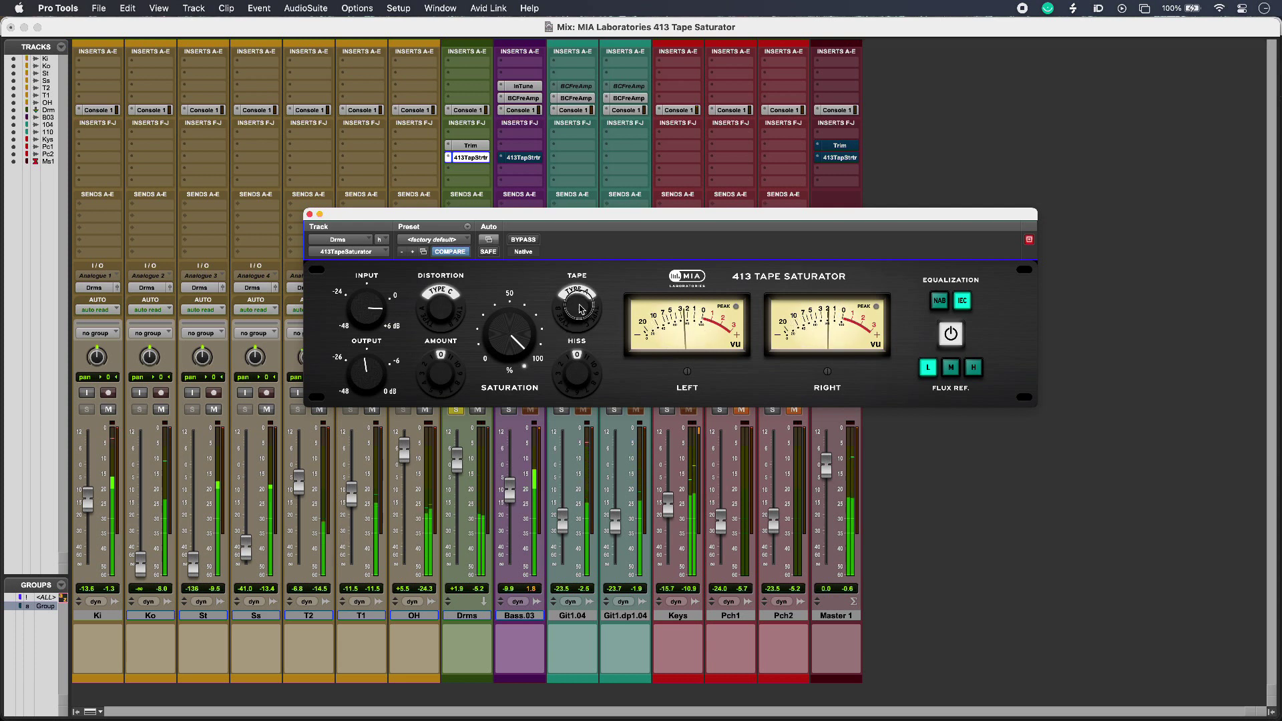
pyautogui.click(577, 305)
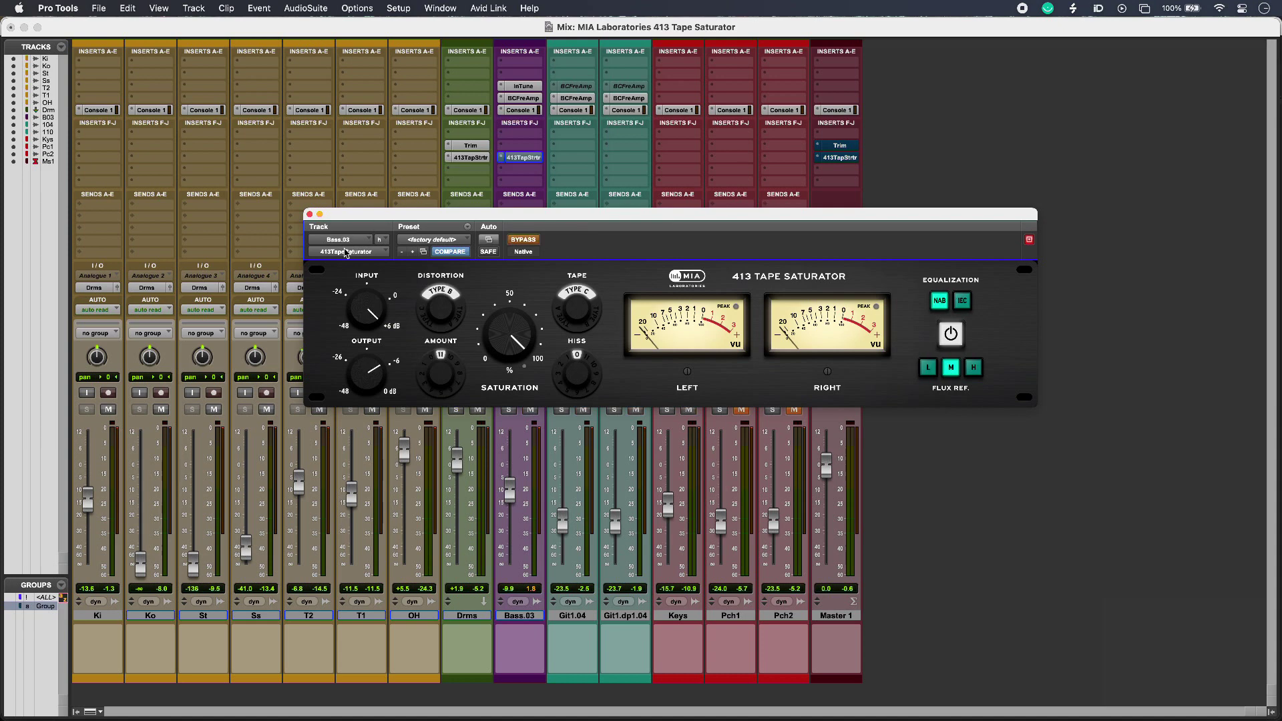
# - Show the 413 Tape Saturator instance on the Master 1 track
pyautogui.click(522, 239)
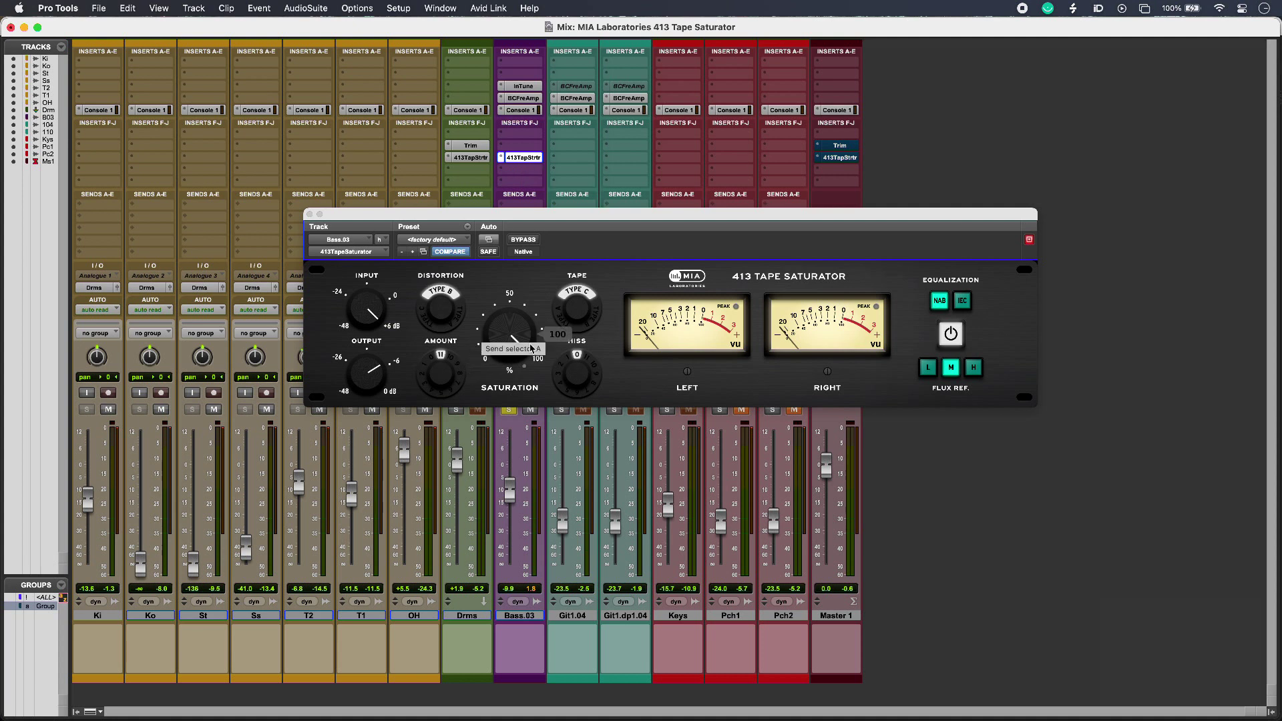
pyautogui.moveTo(528, 328)
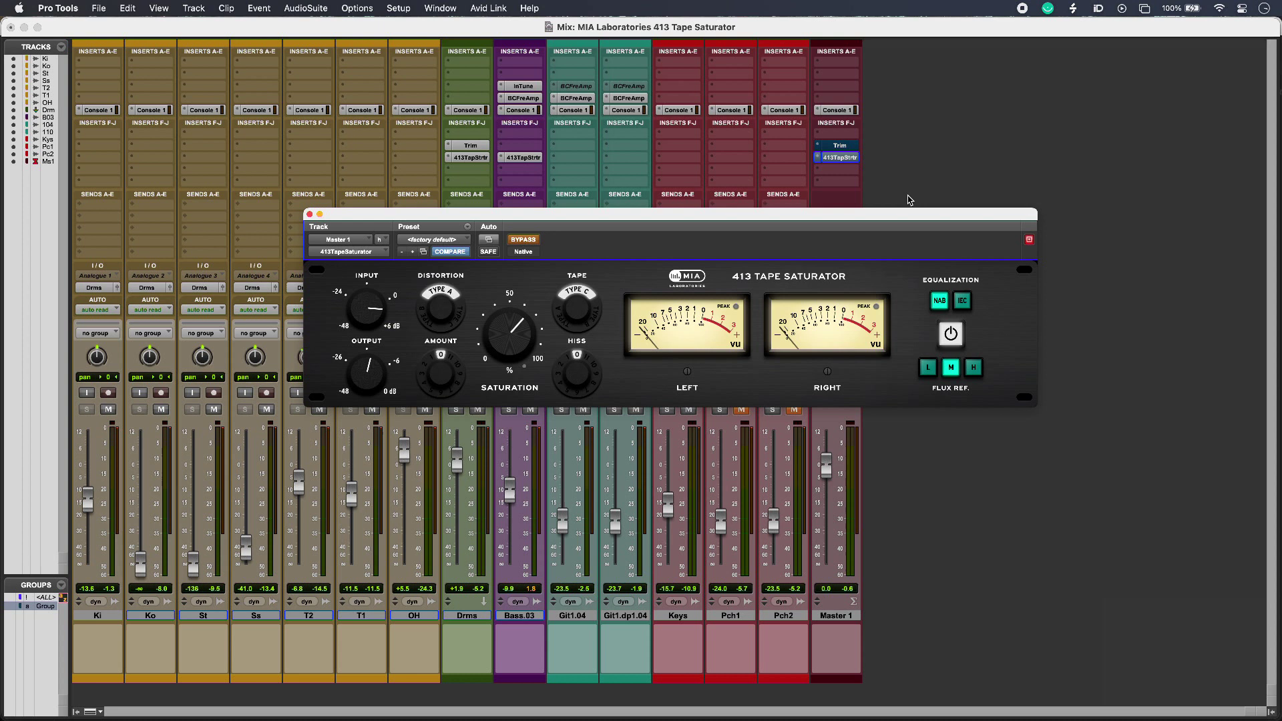
# - Switch the Master 1 saturator's equalization from NAB to IEC
pyautogui.click(523, 239)
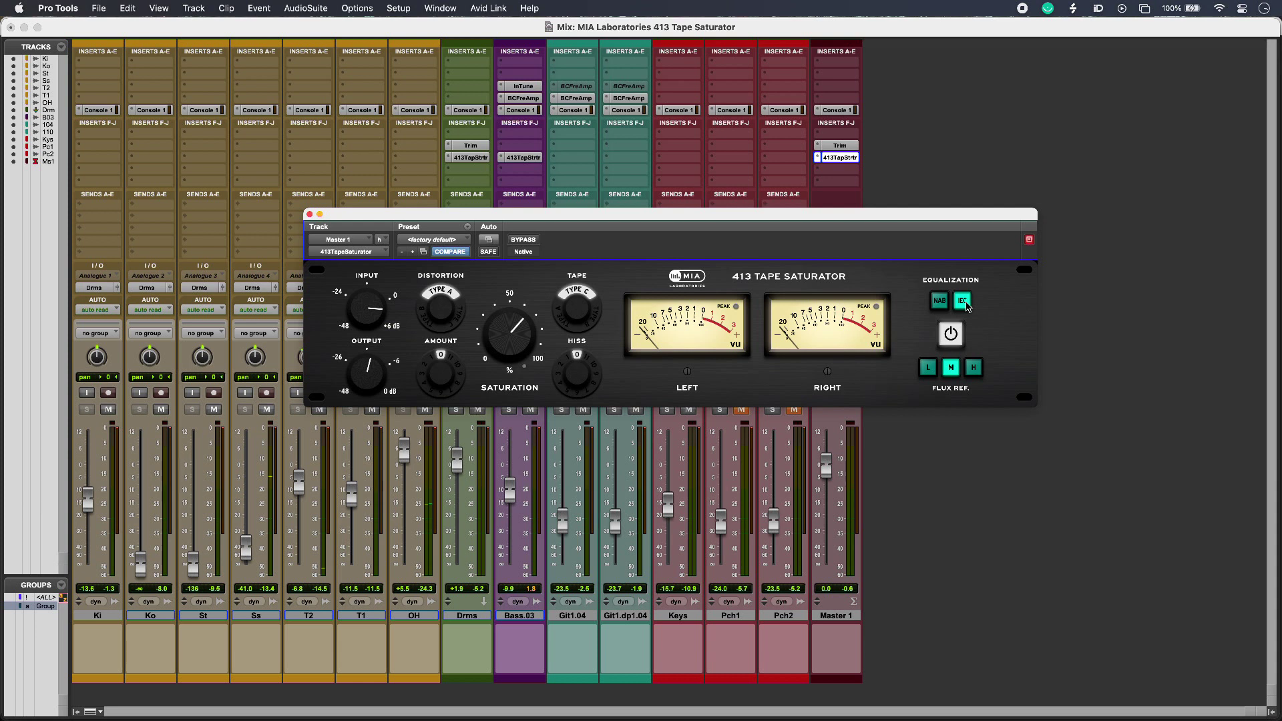
# - Return the Master 1 saturator to NAB equalization with low flux reference
pyautogui.click(939, 300)
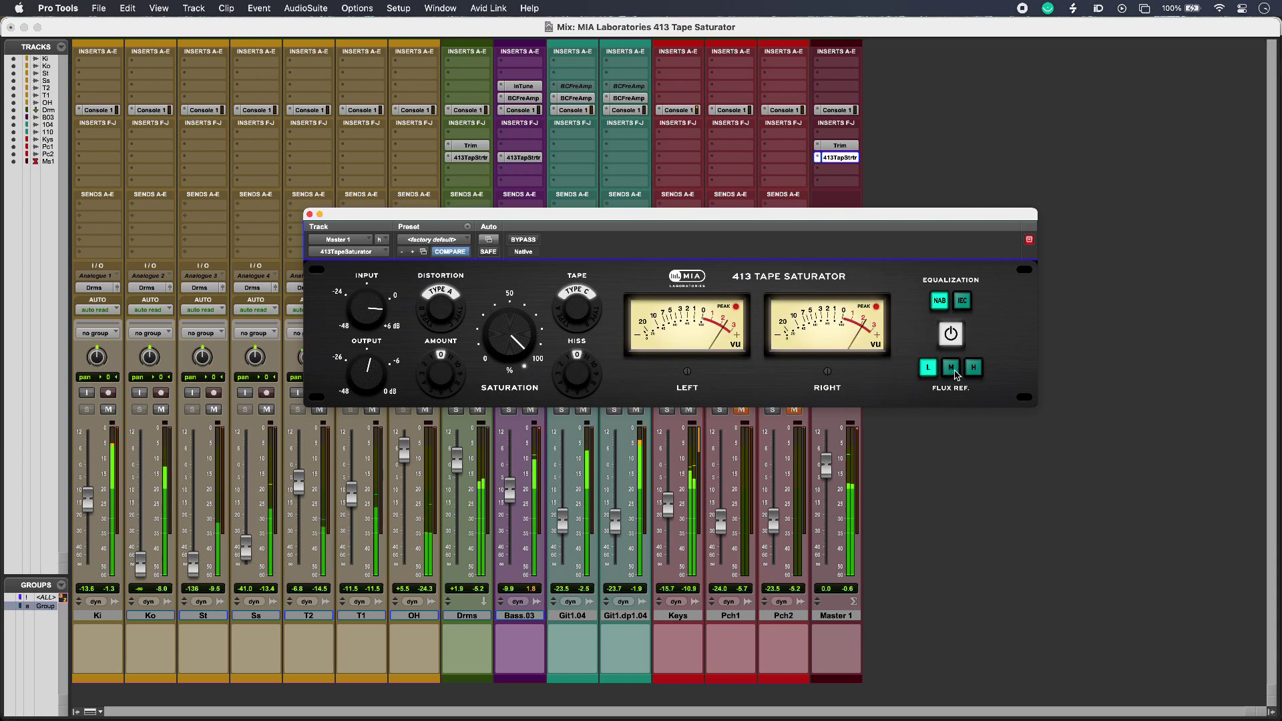
# - Raise the Master 1 saturator's flux reference through medium to high
pyautogui.click(949, 367)
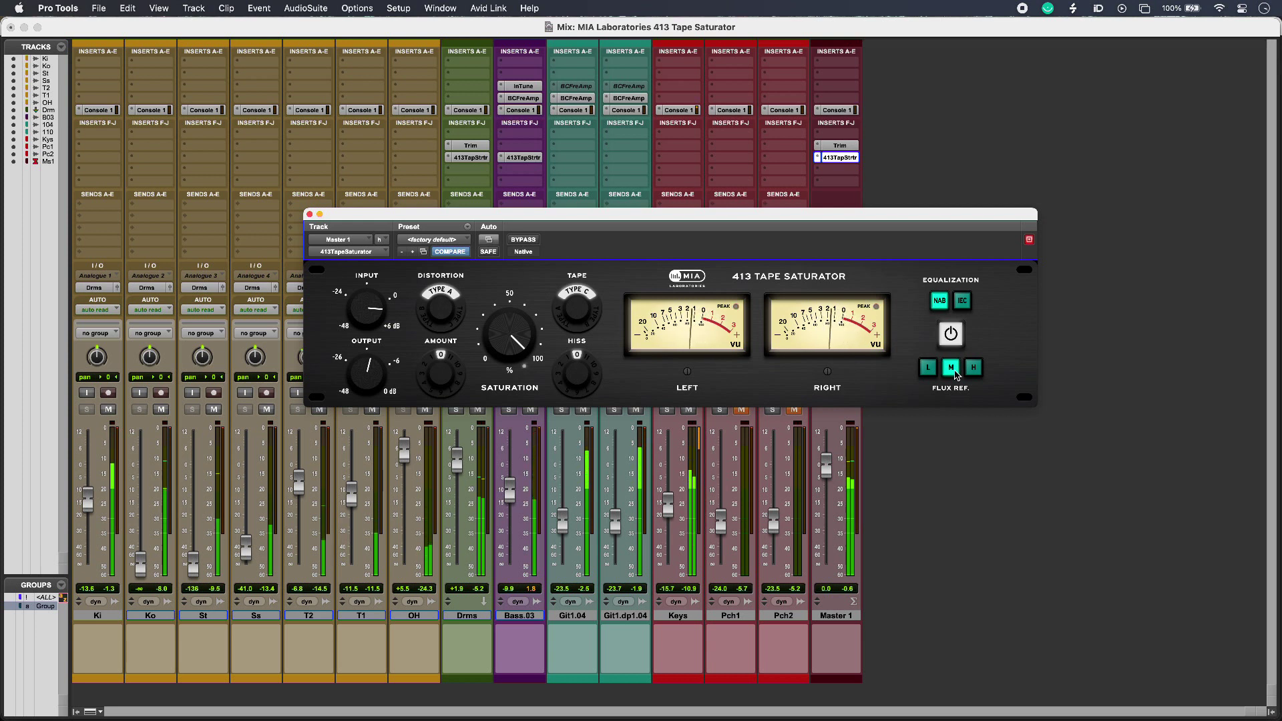
pyautogui.click(972, 366)
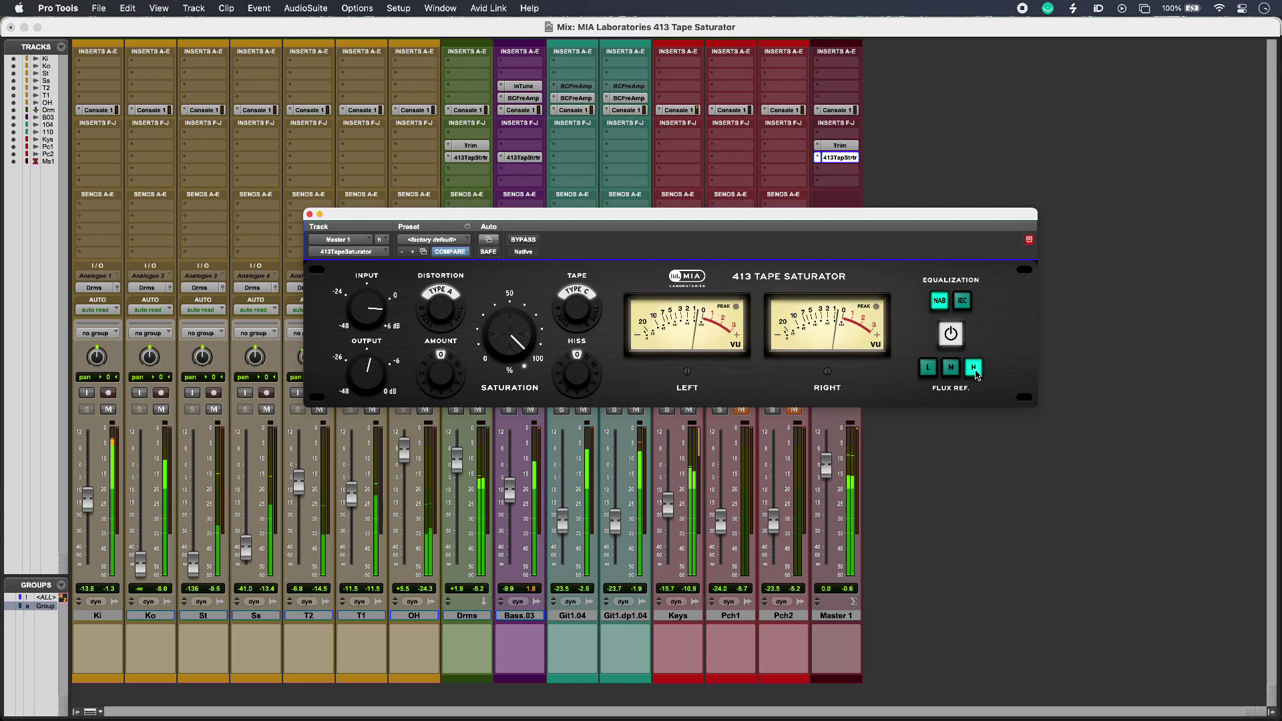